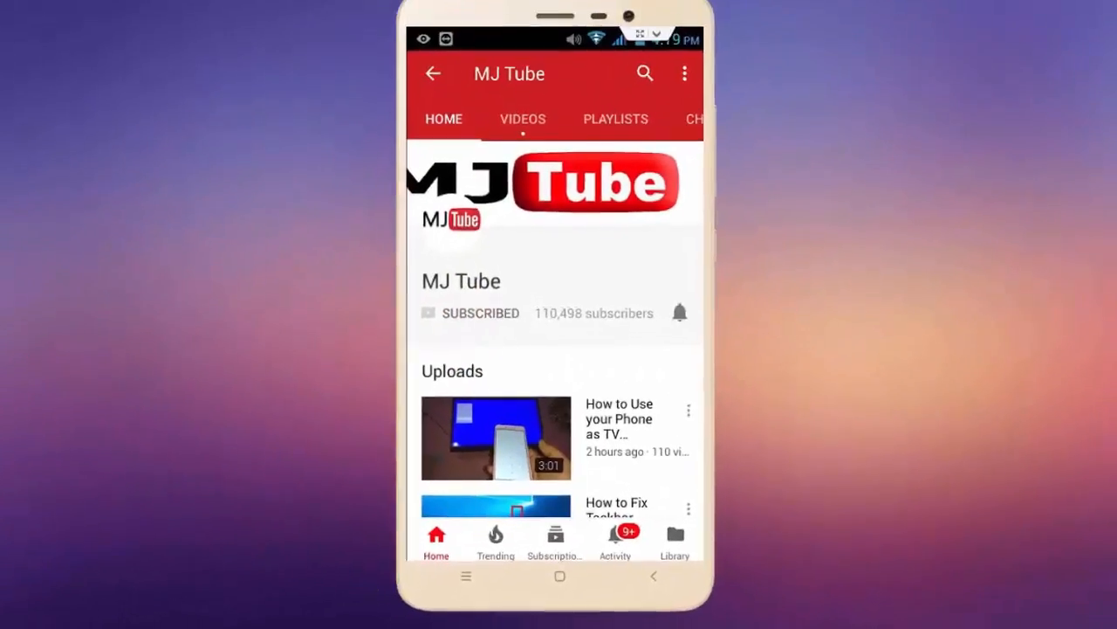
# Leave the MJ Tube channel page so the phone's home screen shows beside the desktop
pyautogui.click(679, 313)
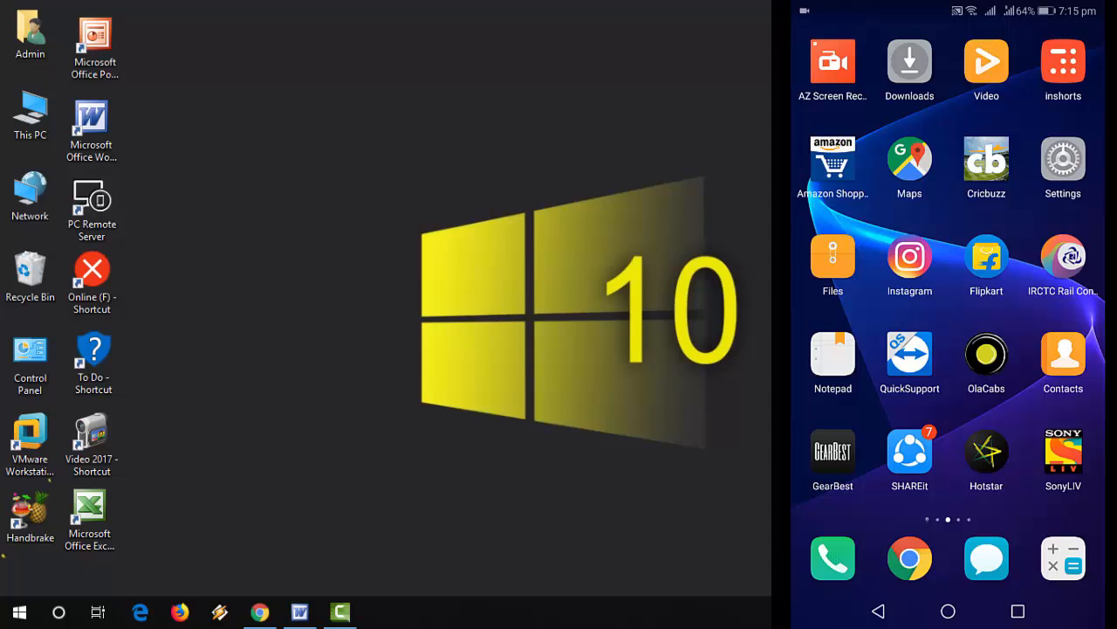
# Reach the About phone page in Settings showing the Honor 7X model and build number
pyautogui.click(1062, 161)
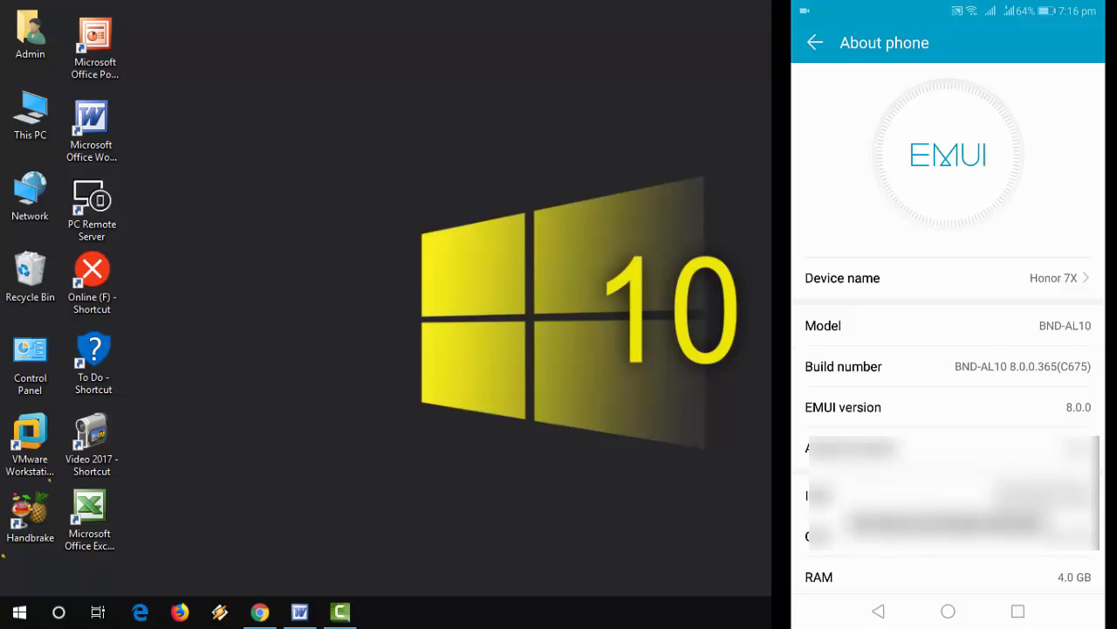
# Turn on USB debugging in Developer options and set USB use to Transfer files
pyautogui.click(813, 42)
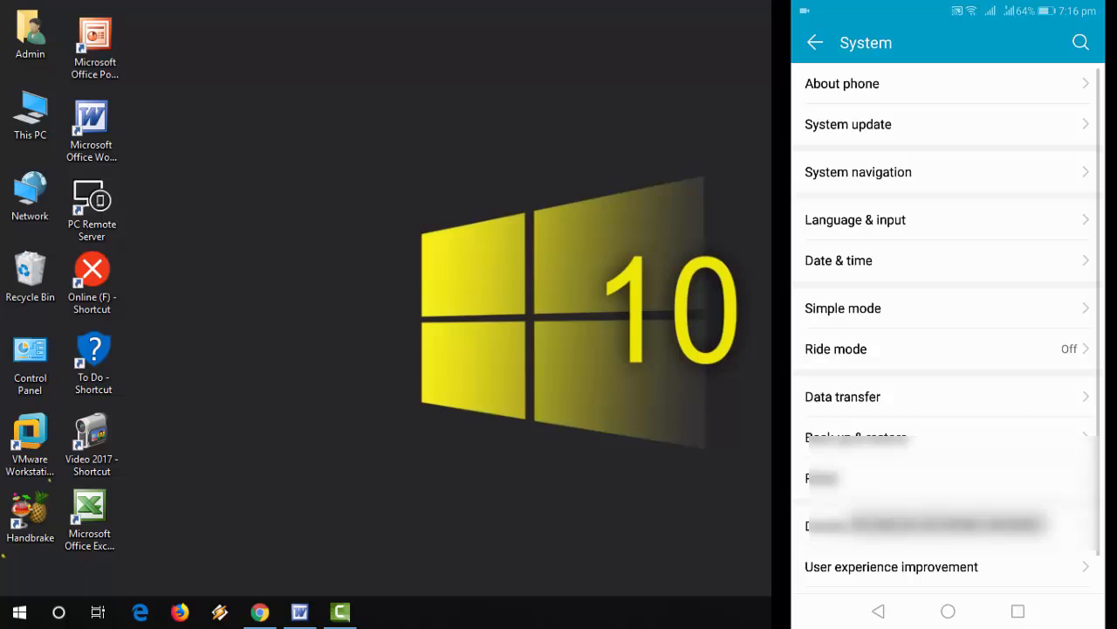
pyautogui.scroll(3)
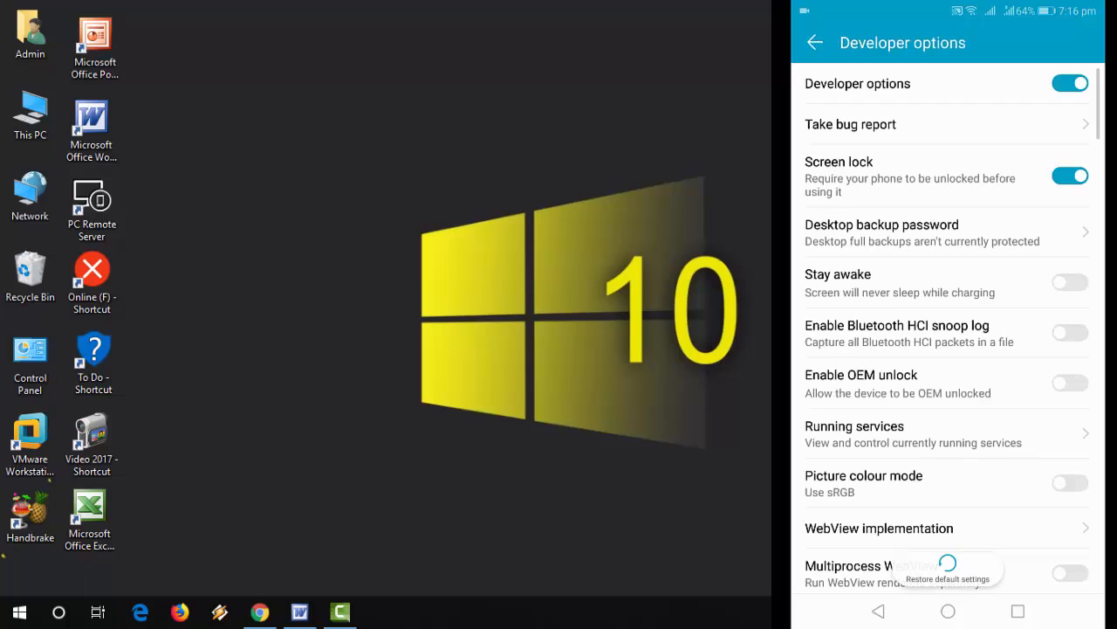
pyautogui.scroll(-3)
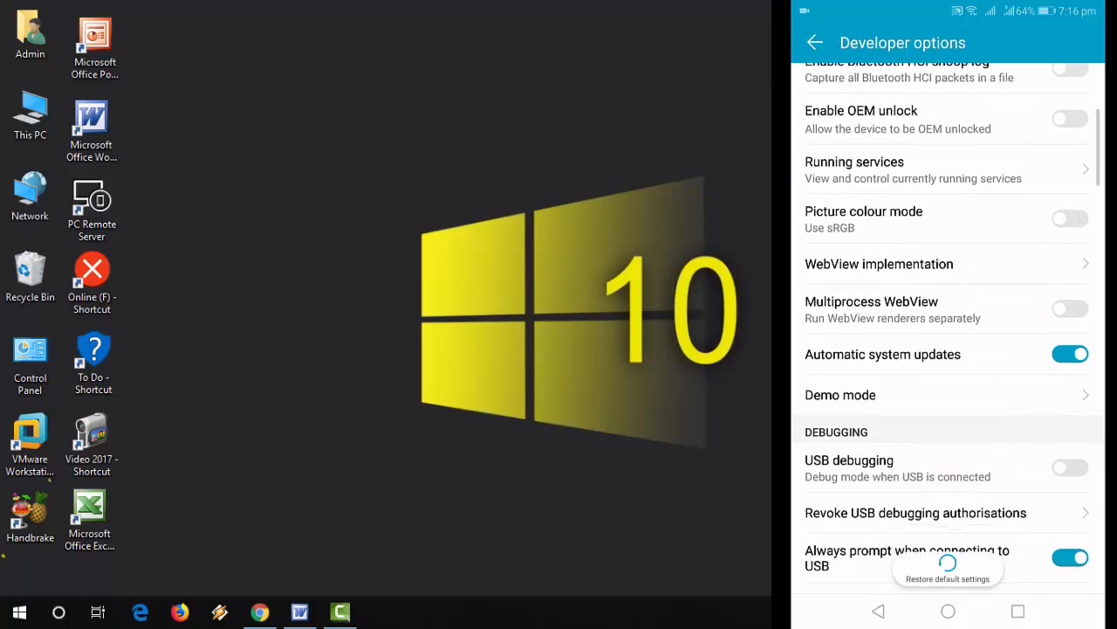
pyautogui.scroll(-3)
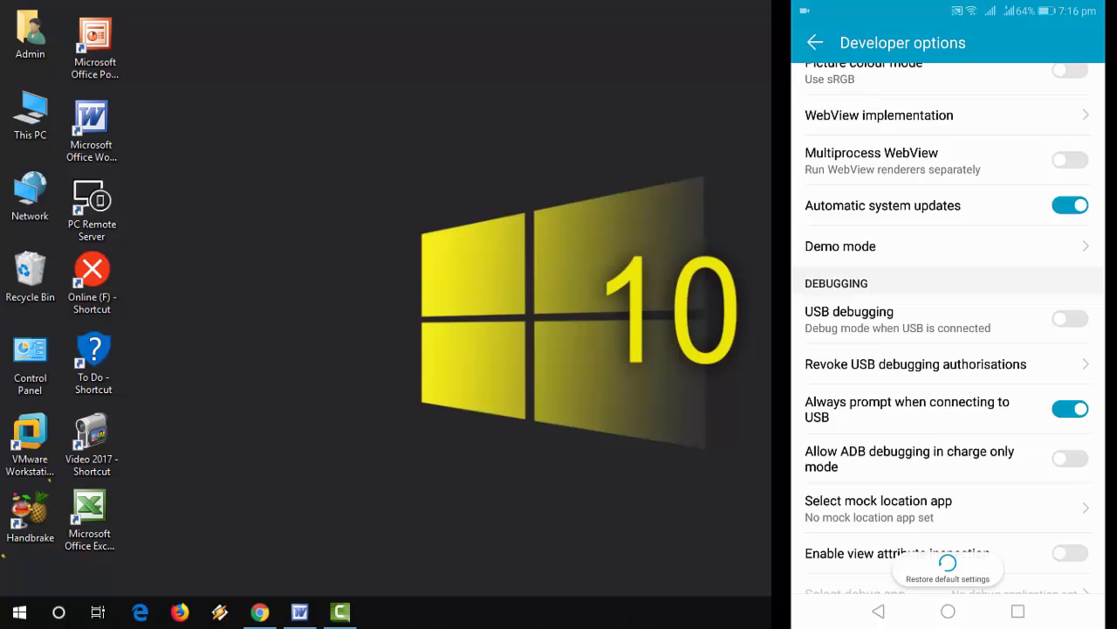
pyautogui.click(1068, 318)
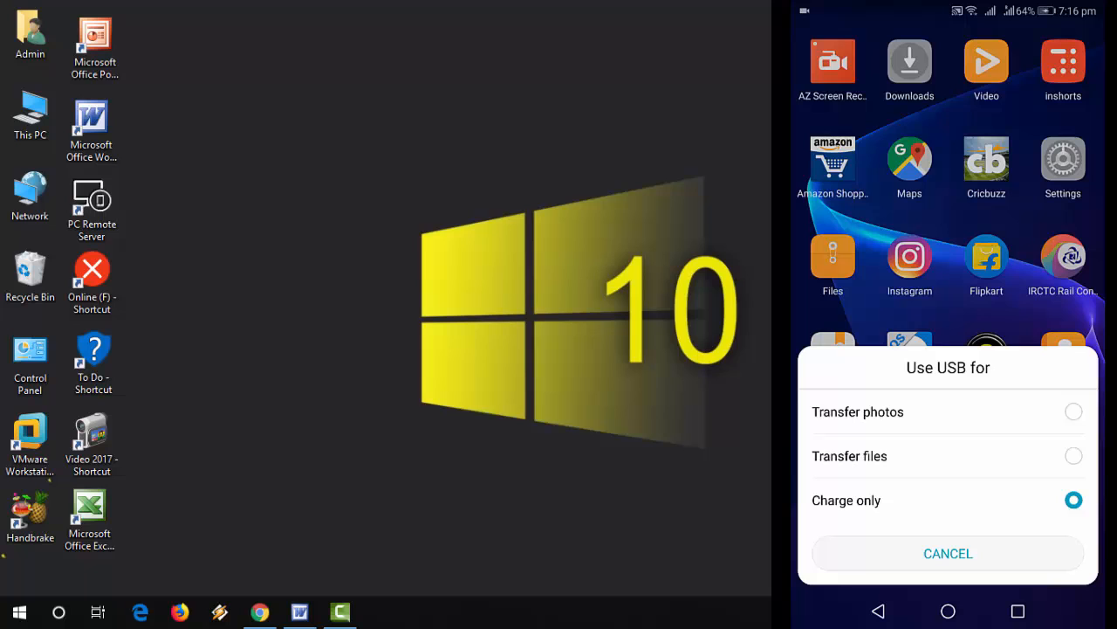
pyautogui.click(948, 551)
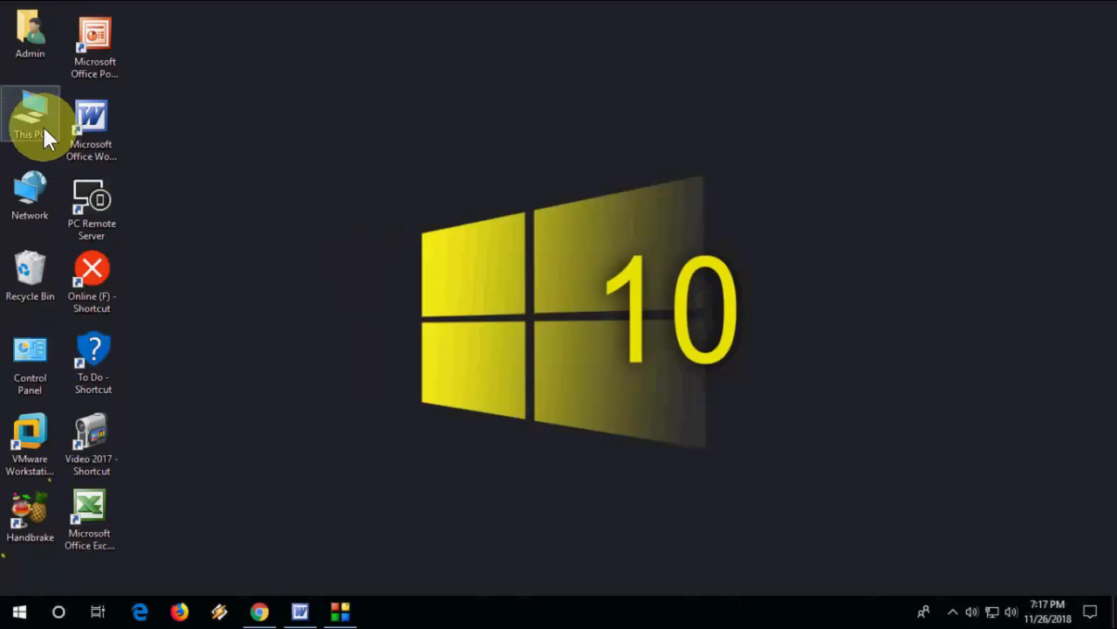
# Browse This PC > Honor 7X > Internal storage to confirm the phone's folders are reachable
pyautogui.doubleClick(30, 122)
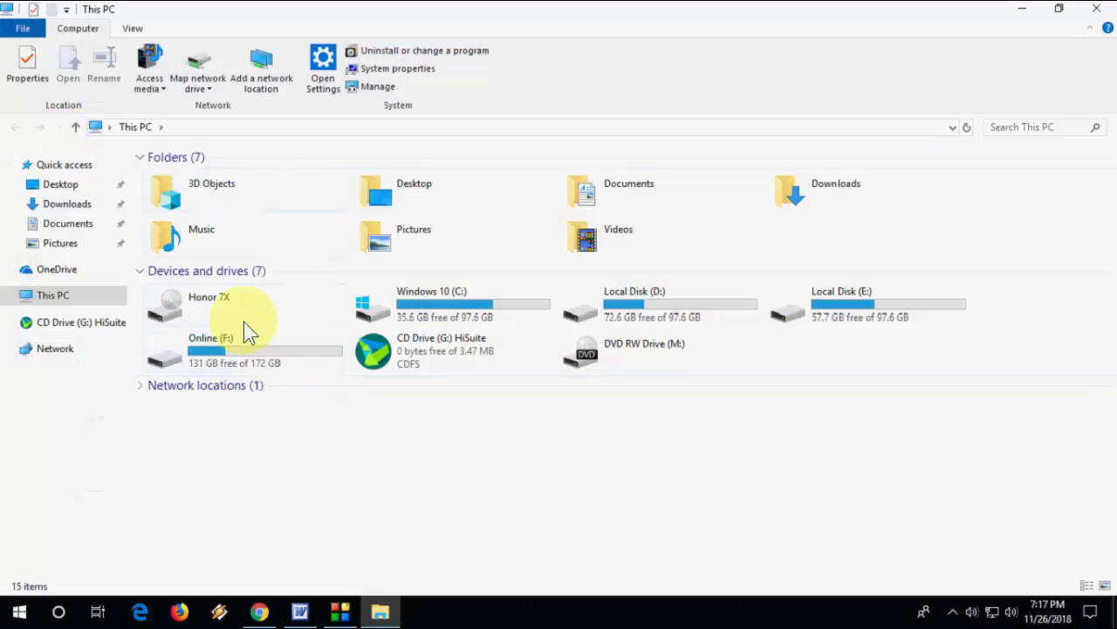
pyautogui.doubleClick(209, 306)
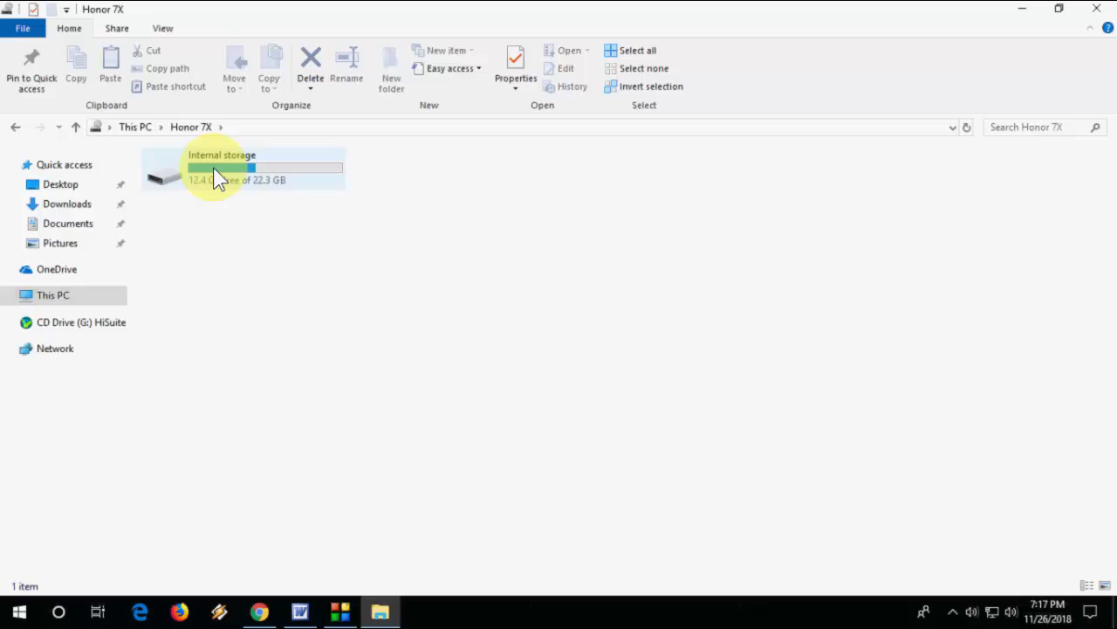
pyautogui.doubleClick(222, 167)
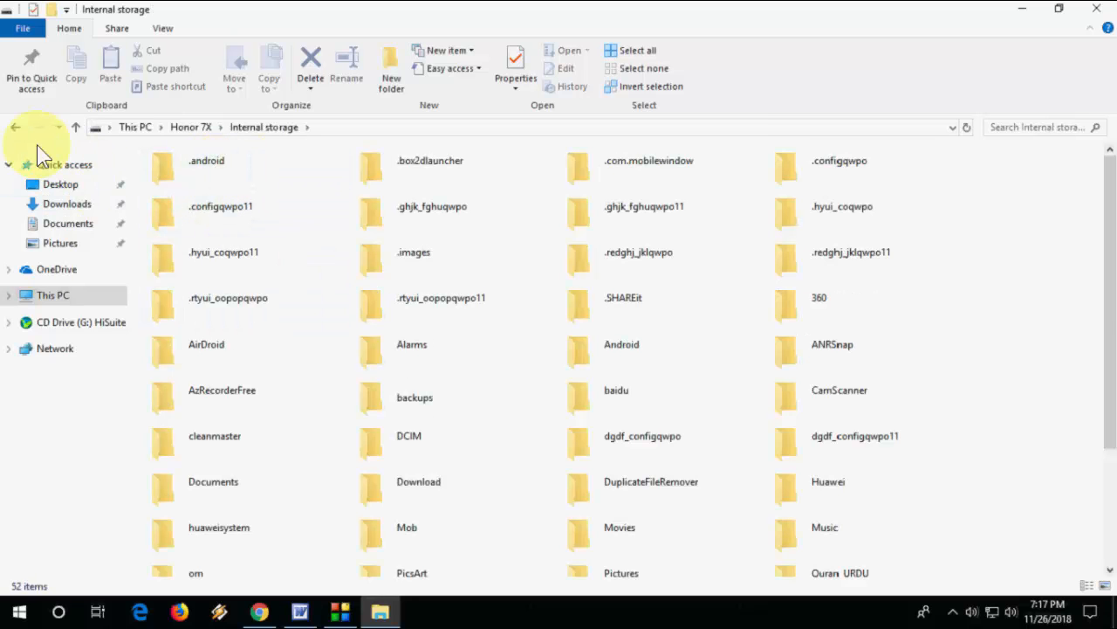
pyautogui.click(14, 125)
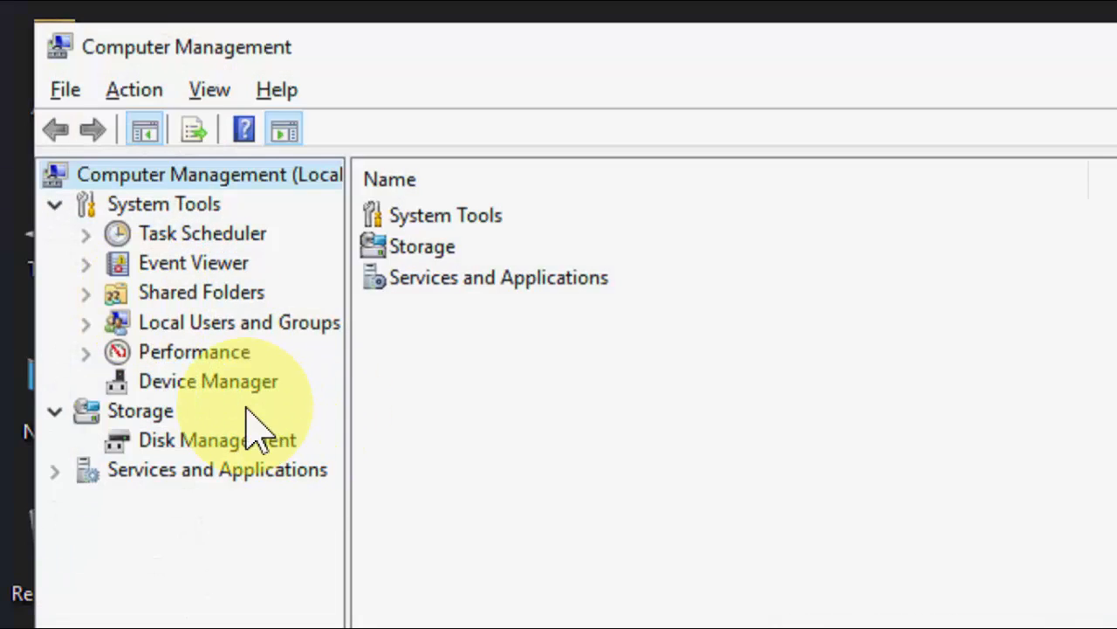
# Update the Honor 7X driver under Portable Devices, choosing MTP USB Device from compatible hardware
pyautogui.click(208, 381)
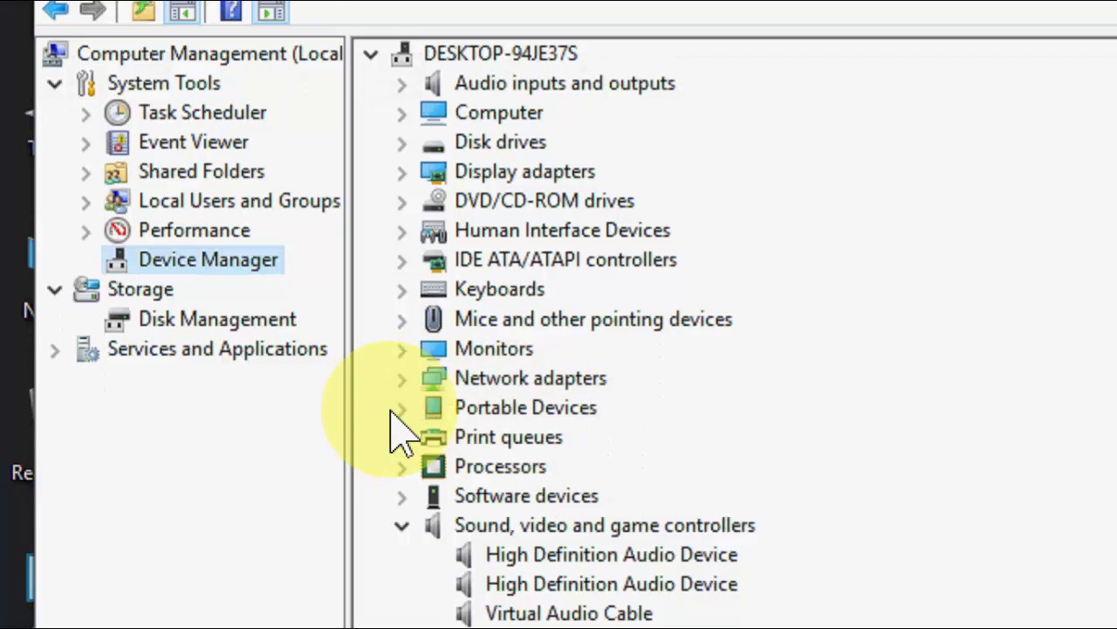
pyautogui.click(402, 407)
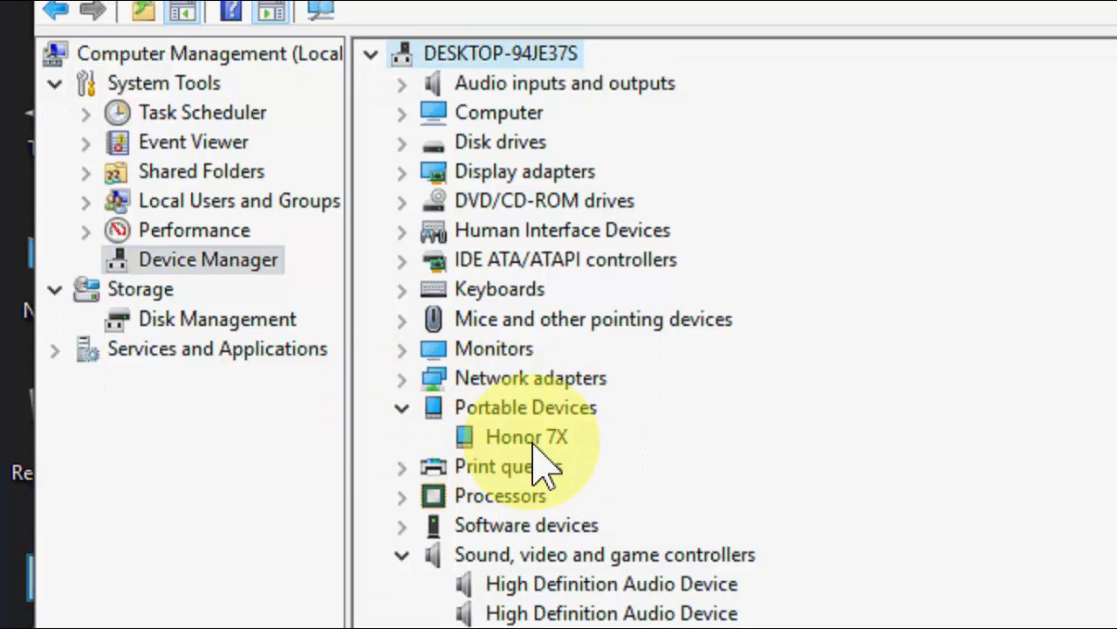
pyautogui.moveTo(502, 428)
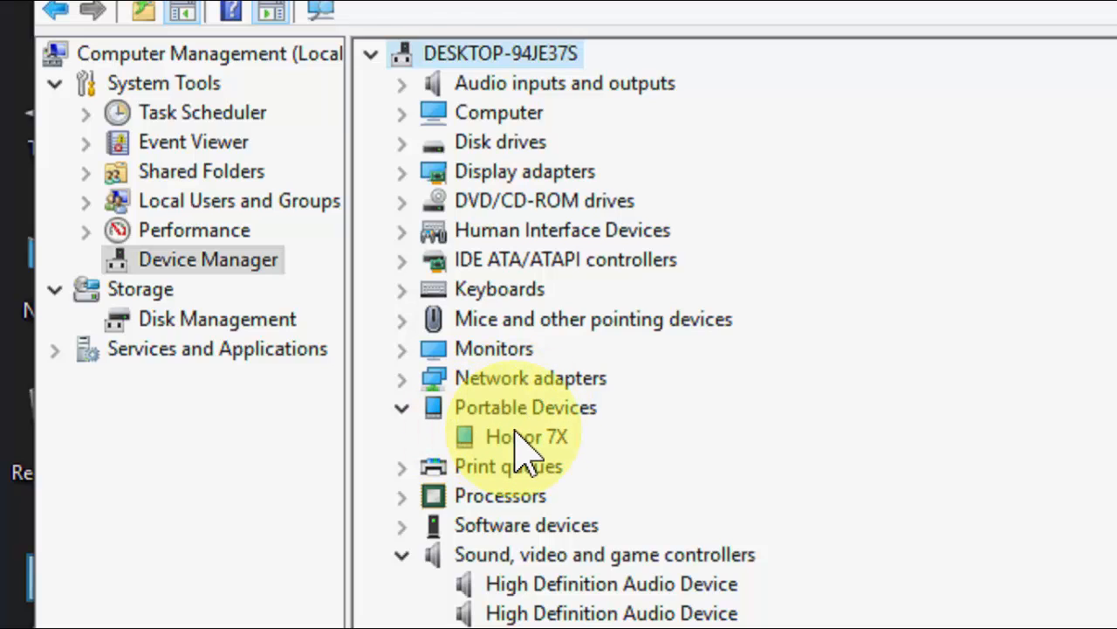
pyautogui.rightClick(528, 437)
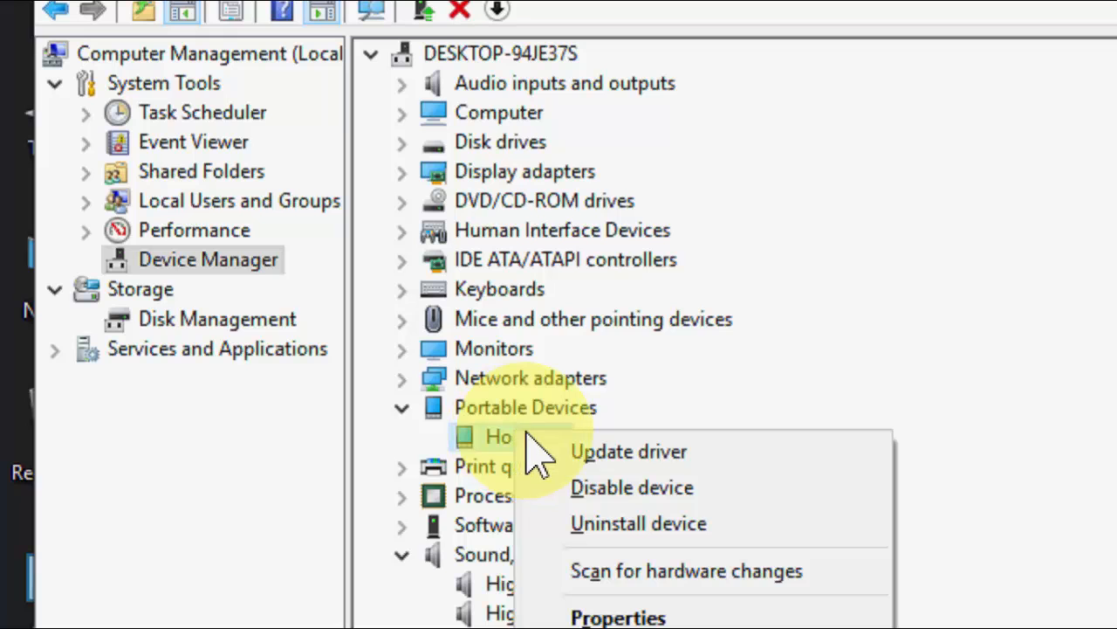
pyautogui.moveTo(629, 450)
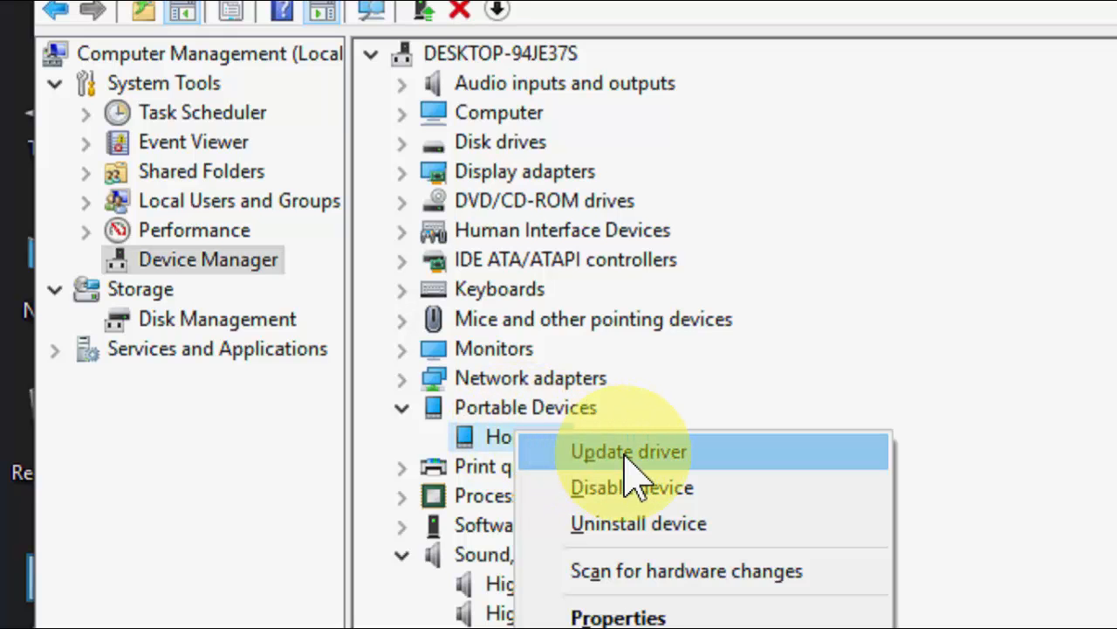
pyautogui.click(628, 451)
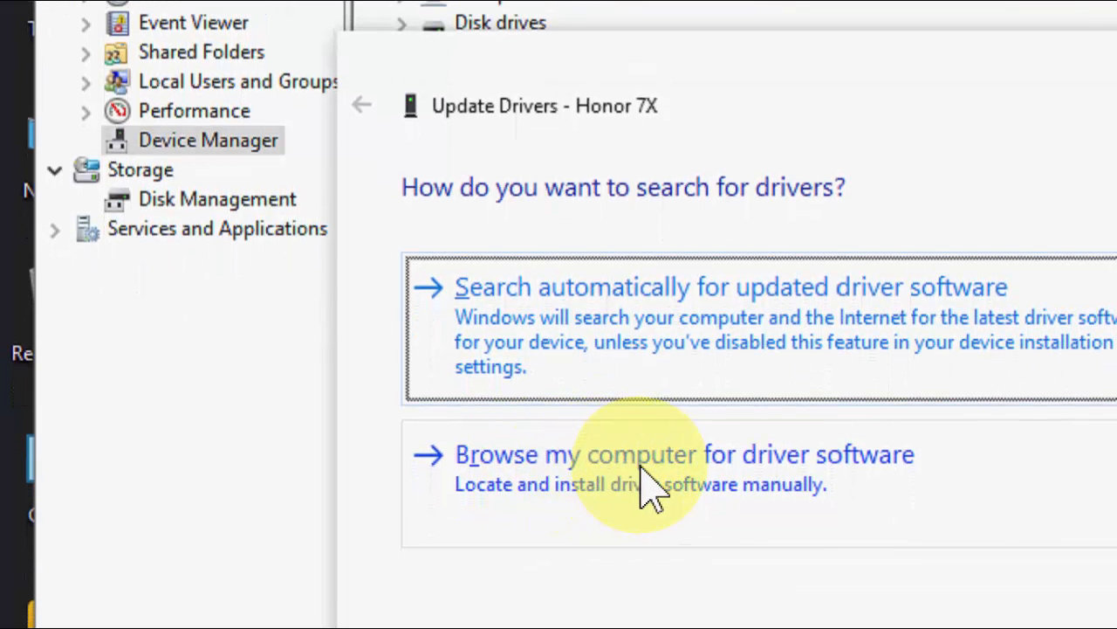
pyautogui.moveTo(650, 489)
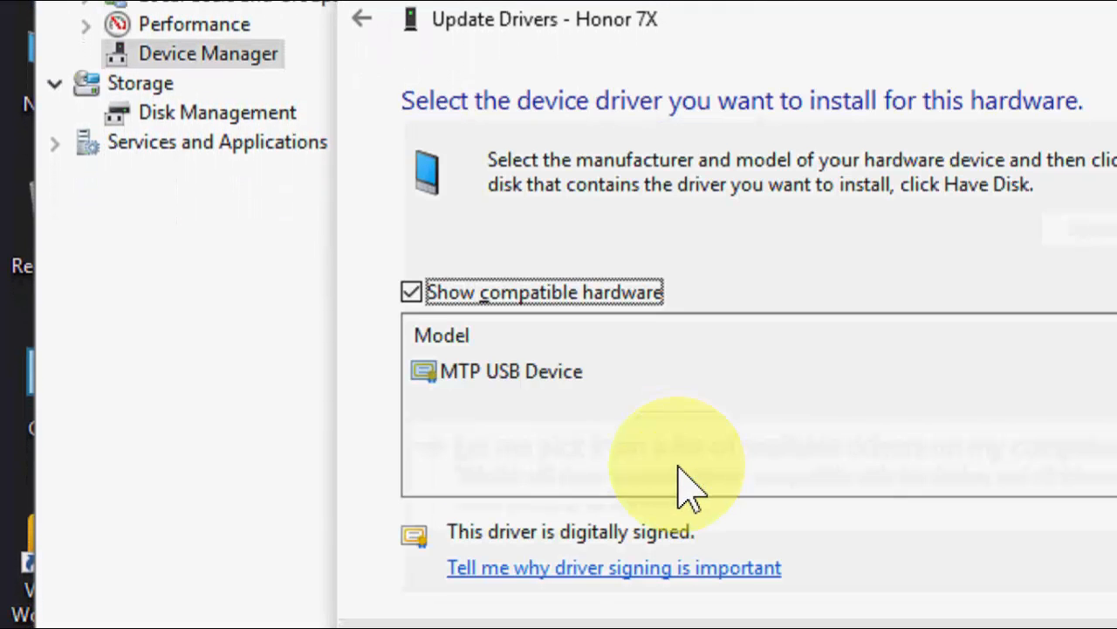
pyautogui.click(509, 370)
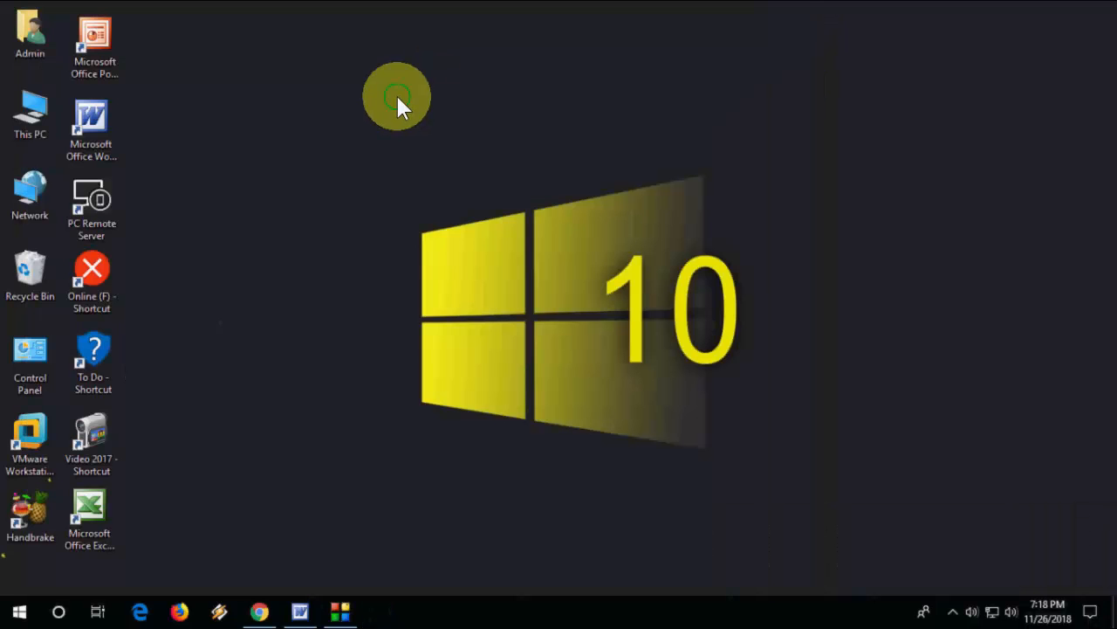
# Refresh the desktop and launch Chrome on the Google start page
pyautogui.rightClick(398, 96)
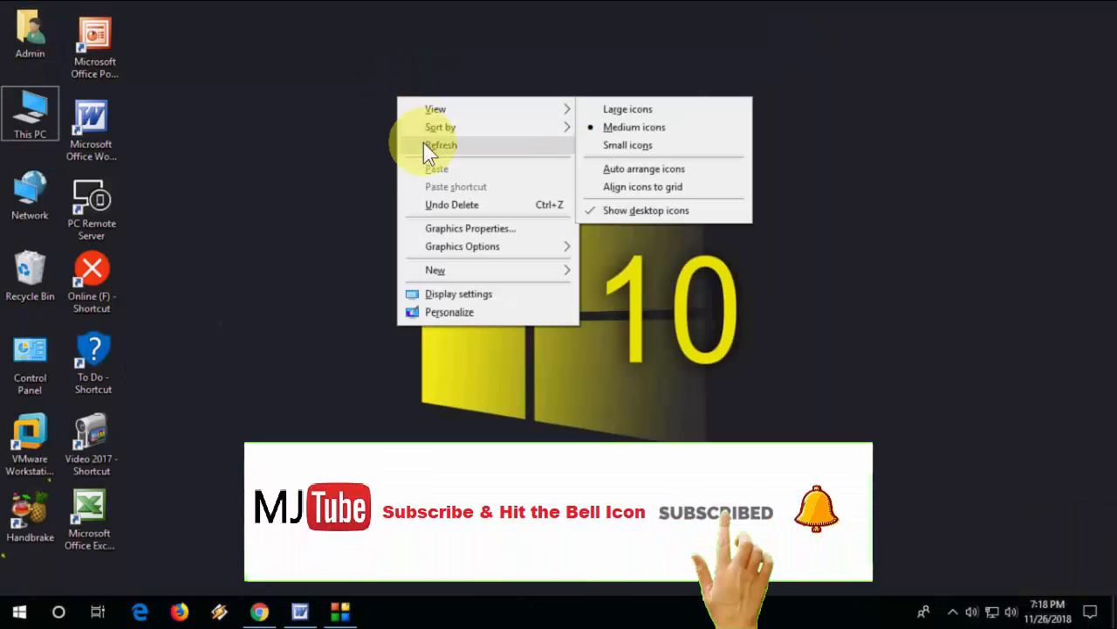
pyautogui.click(440, 145)
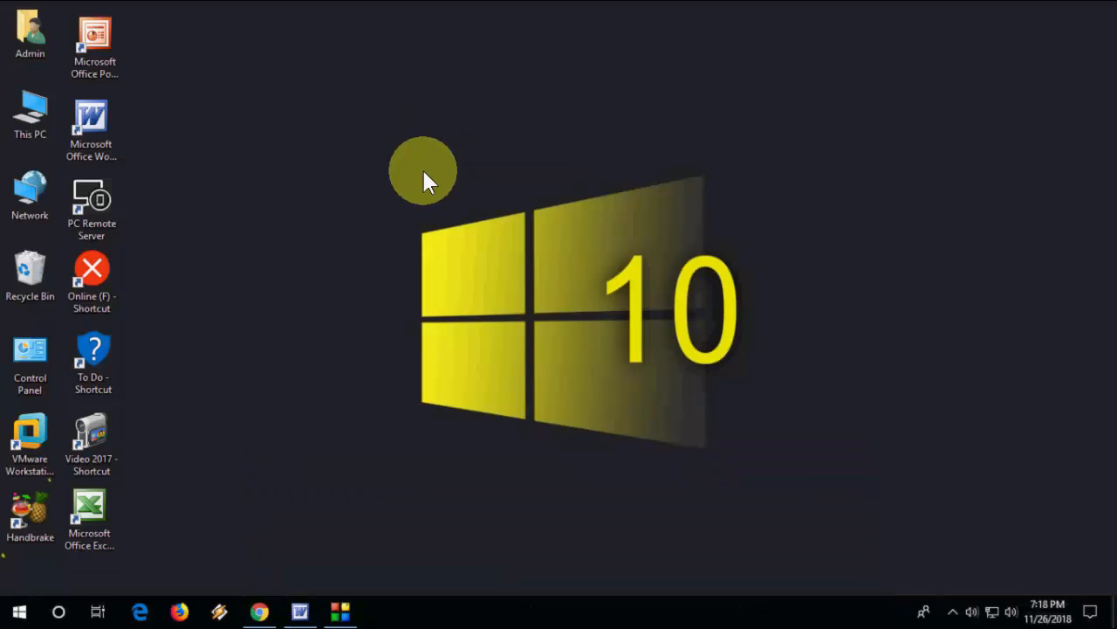
pyautogui.click(259, 611)
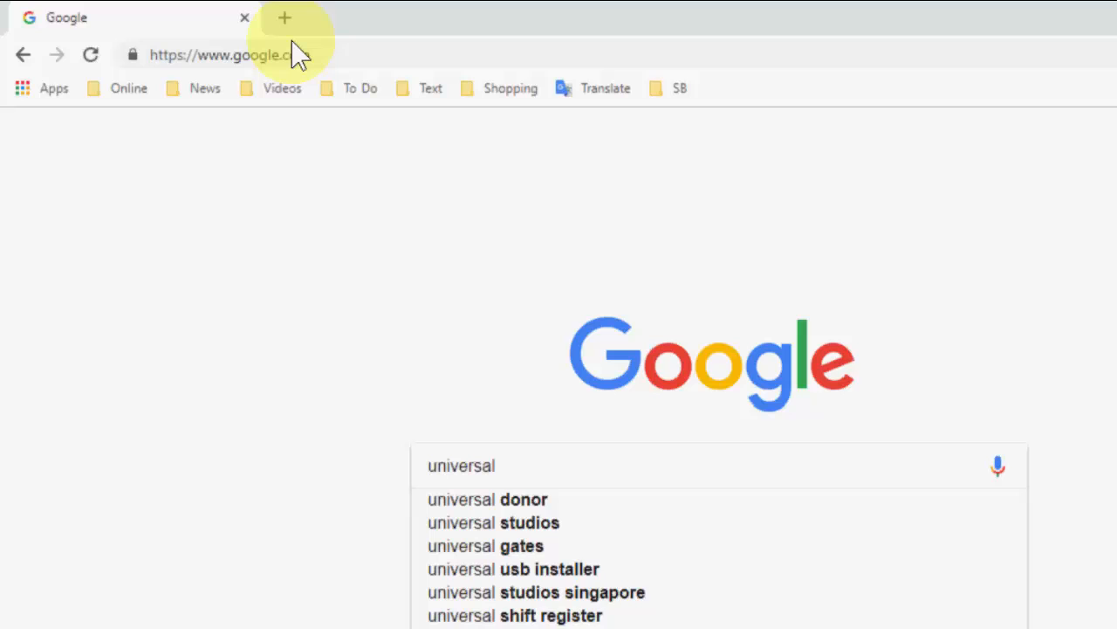
# Search 'universal adb windows driver', download the Universal ADB Drivers installer, then minimize Chrome
pyautogui.write('adb windows driv')
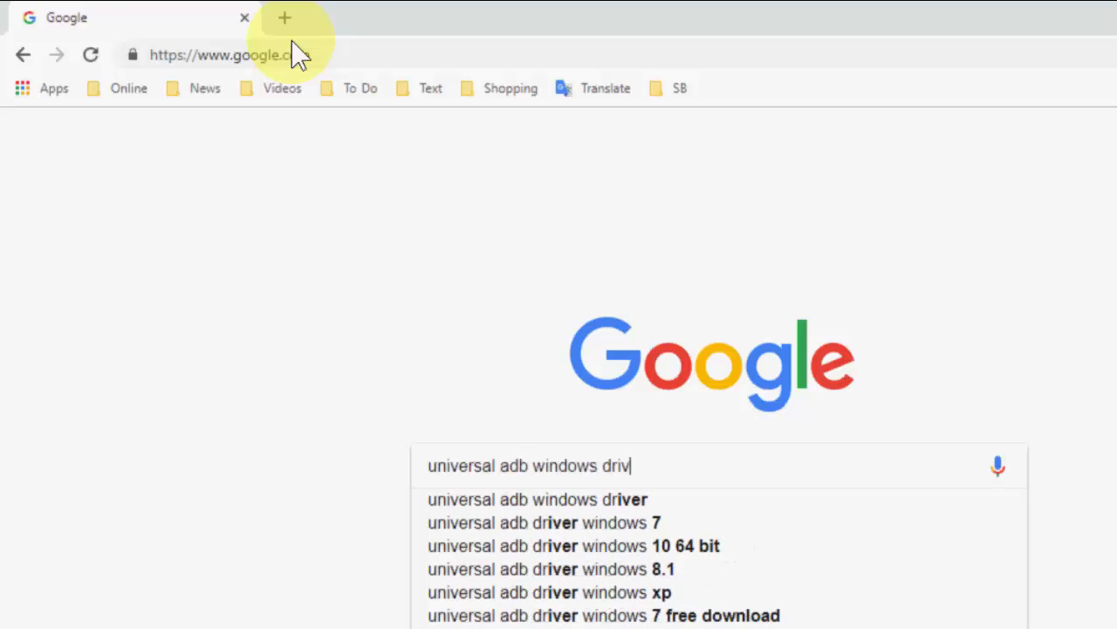
pyautogui.press('Return')
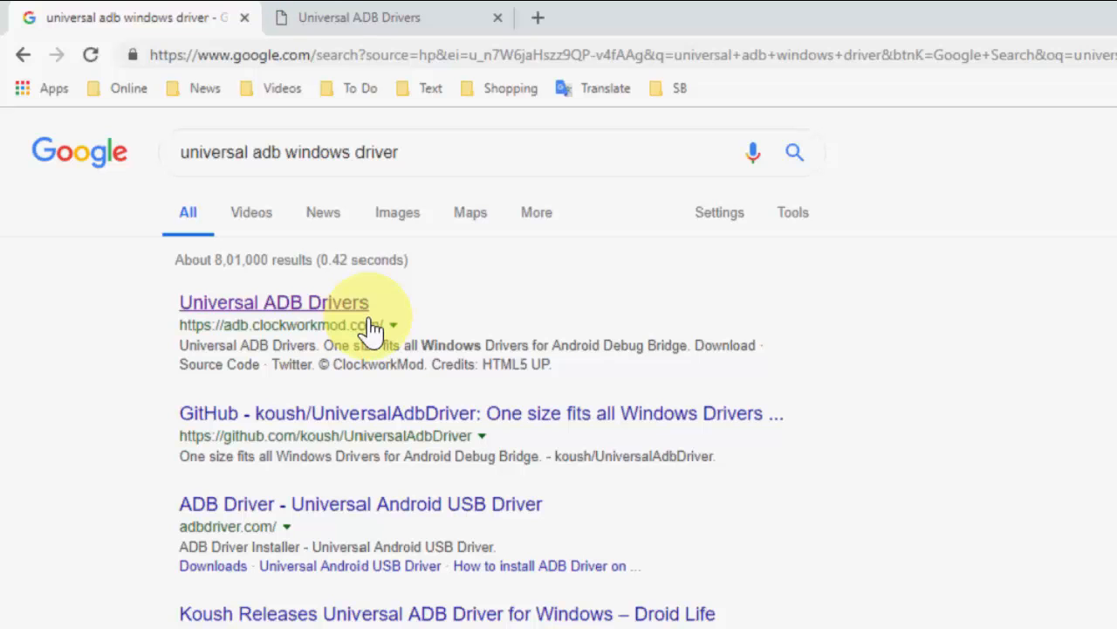
pyautogui.click(273, 302)
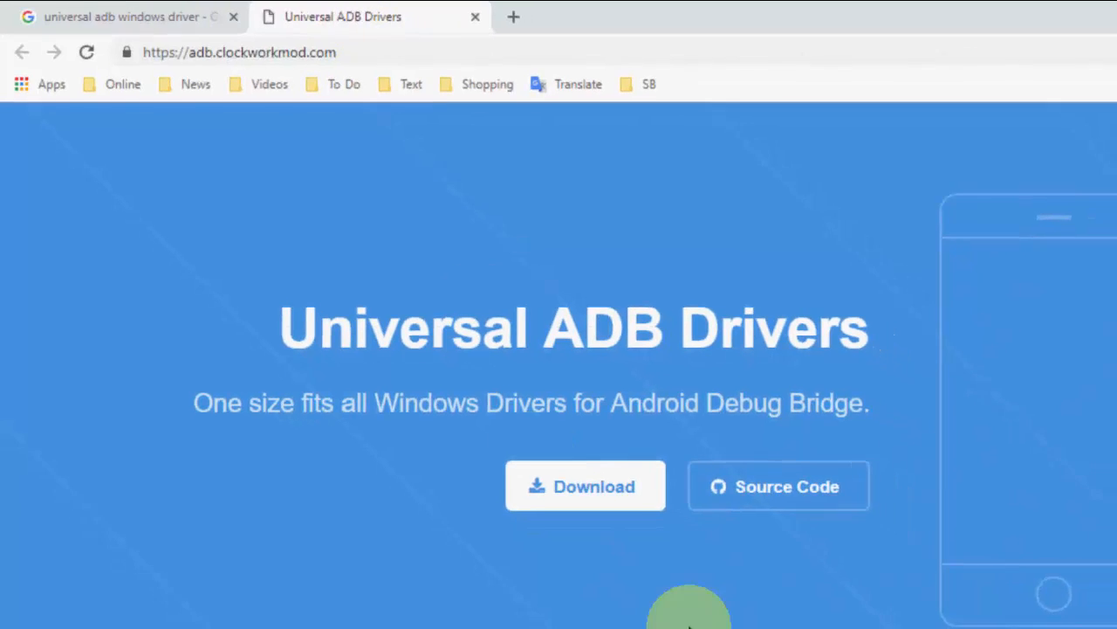
pyautogui.click(585, 485)
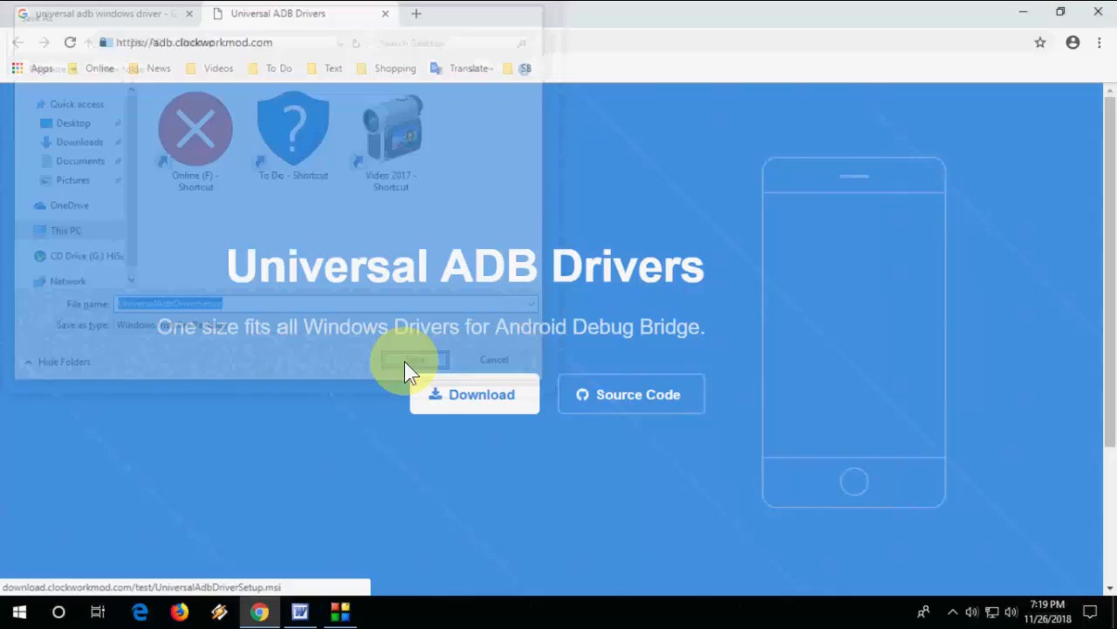
pyautogui.click(412, 359)
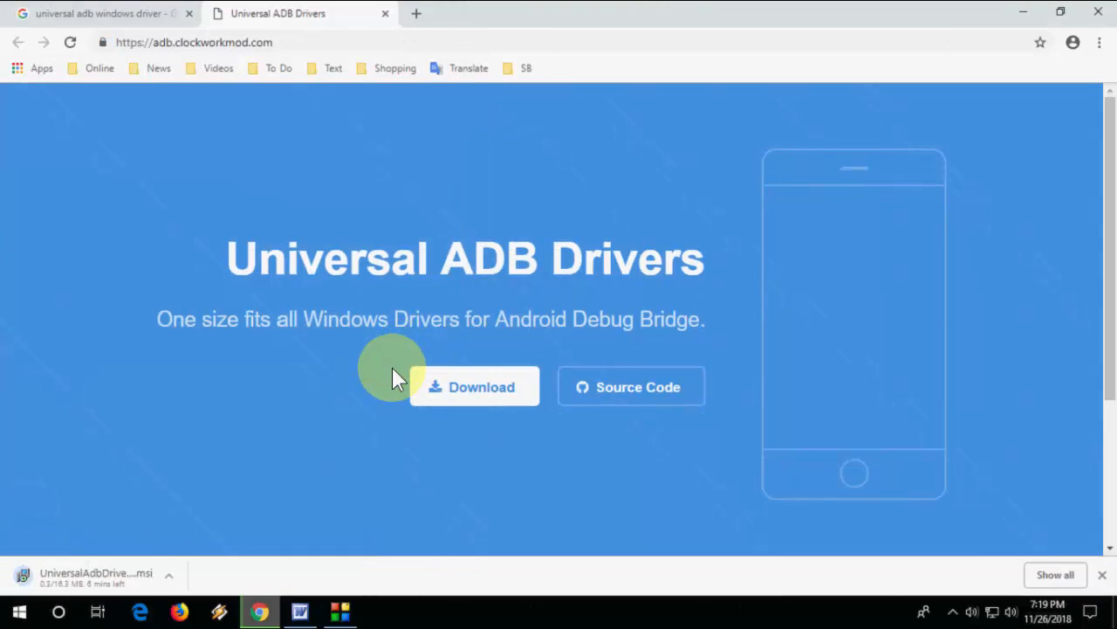
pyautogui.moveTo(1023, 11)
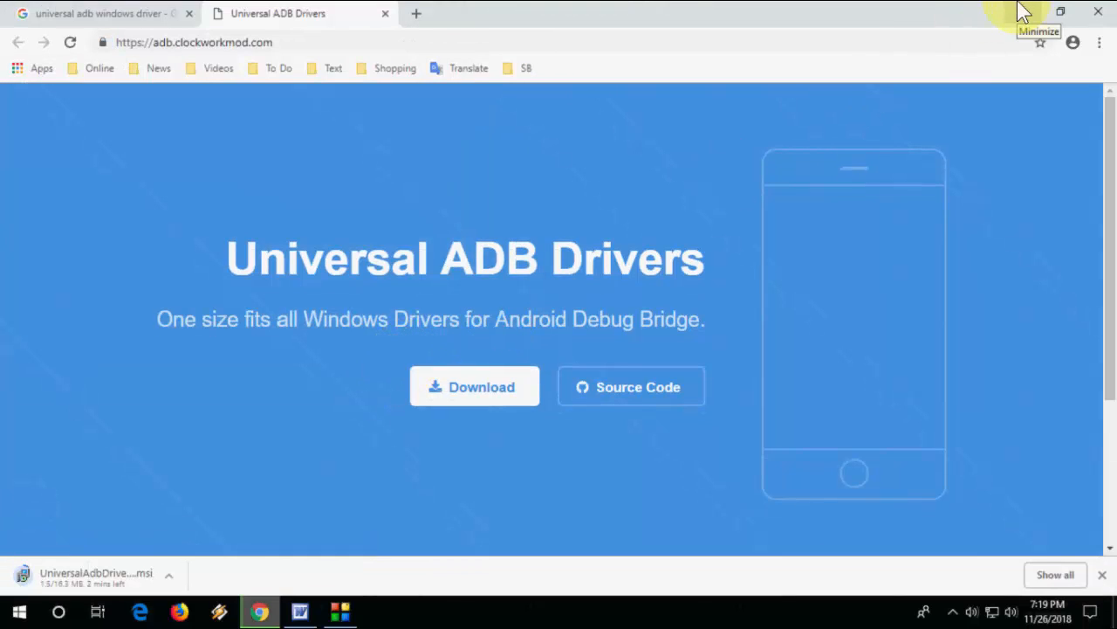
pyautogui.click(1061, 11)
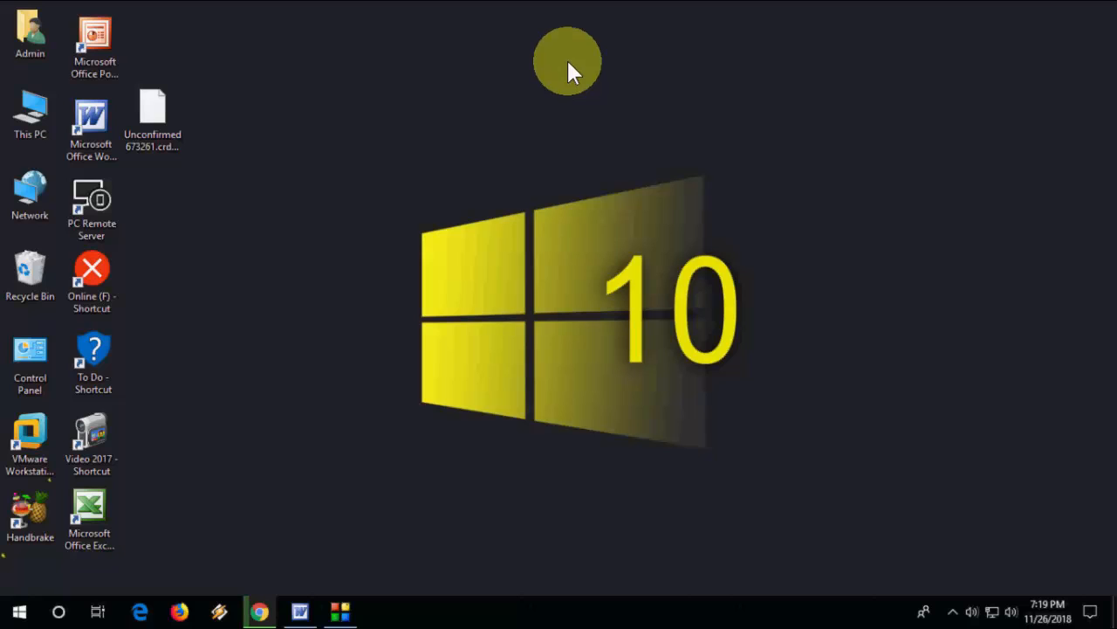
pyautogui.doubleClick(154, 114)
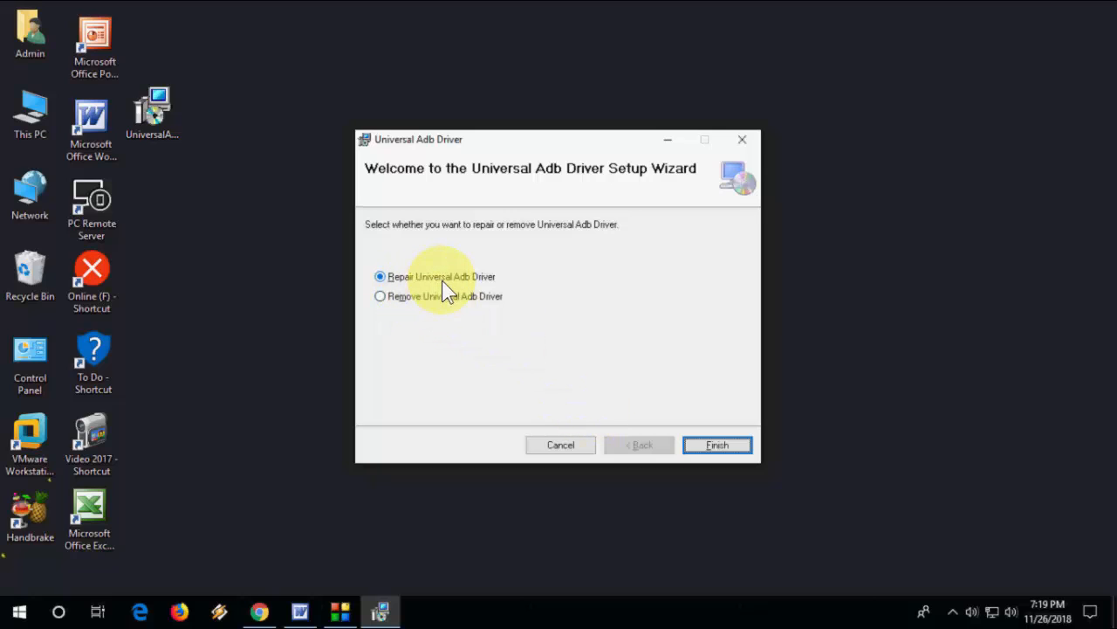
pyautogui.moveTo(480, 315)
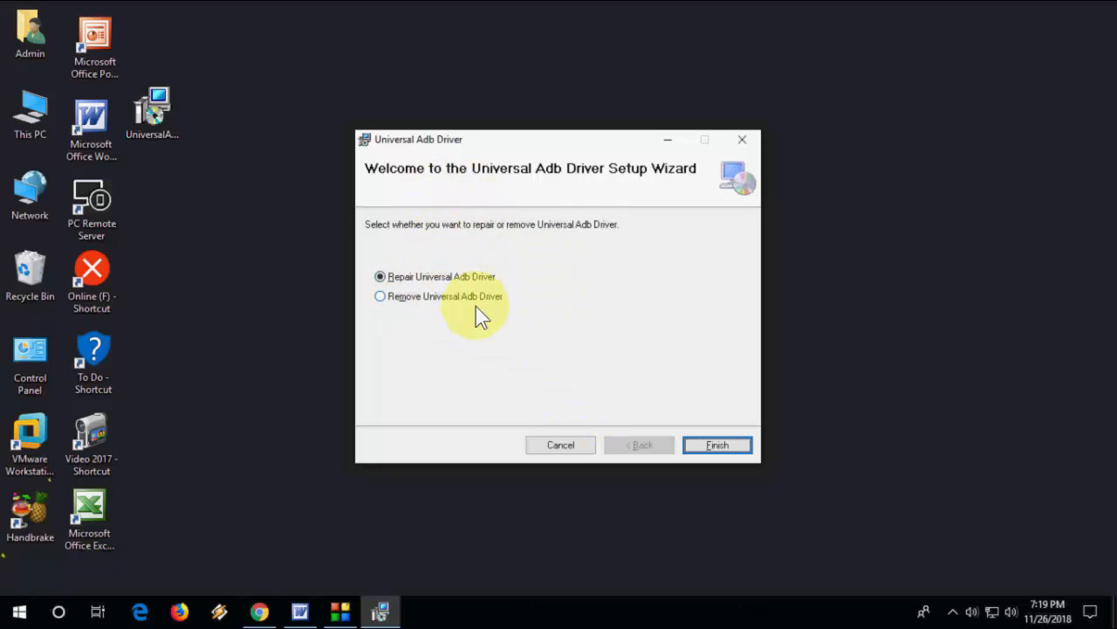
pyautogui.moveTo(452, 335)
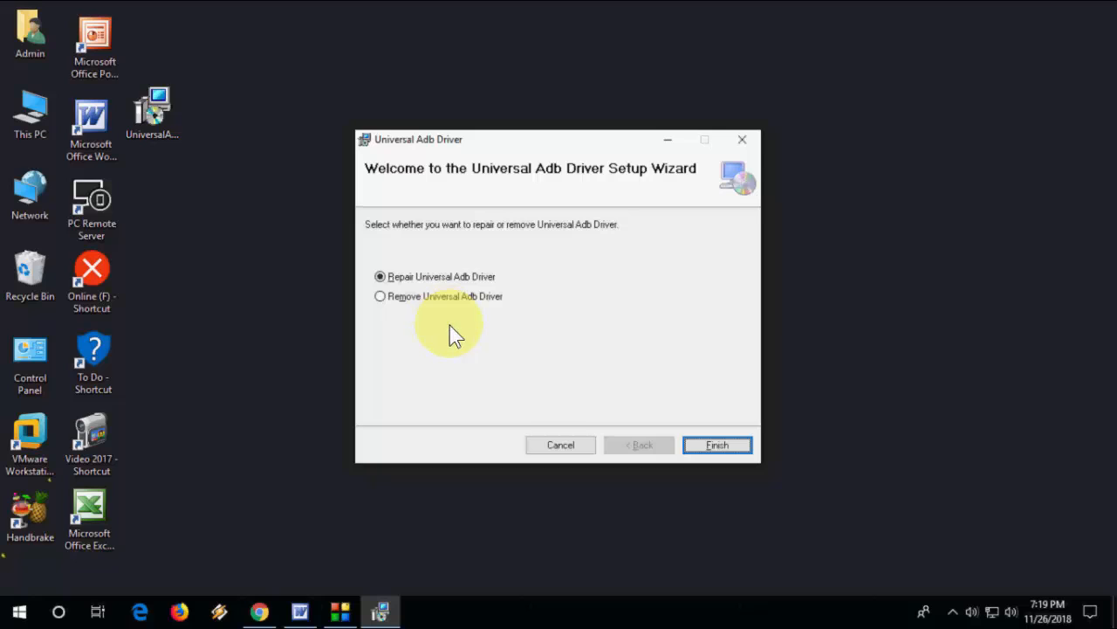
pyautogui.moveTo(468, 315)
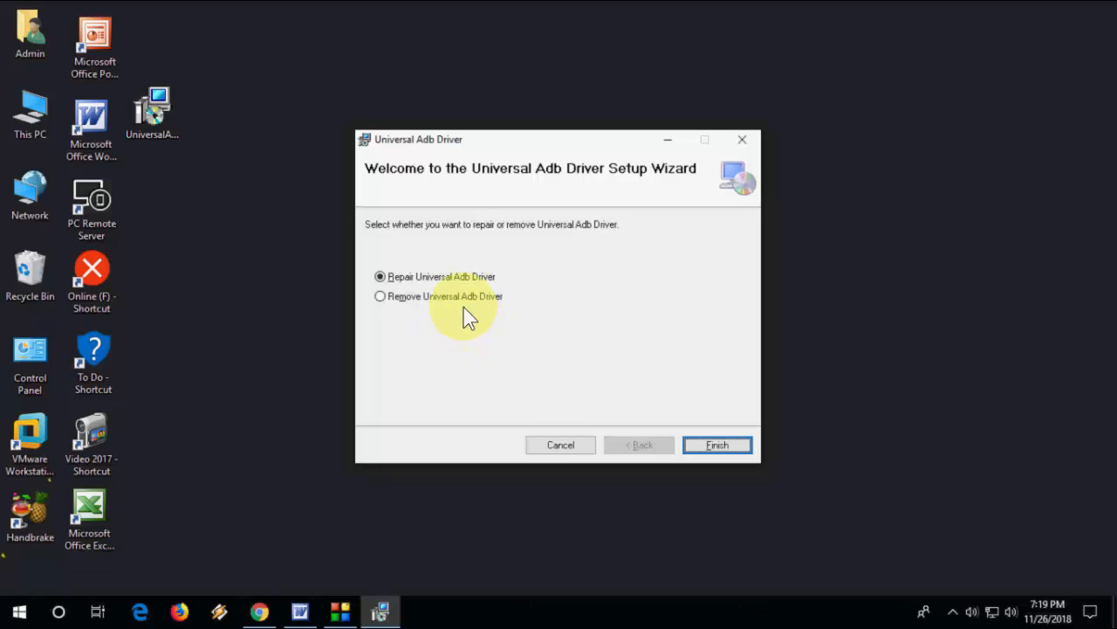
pyautogui.moveTo(611, 509)
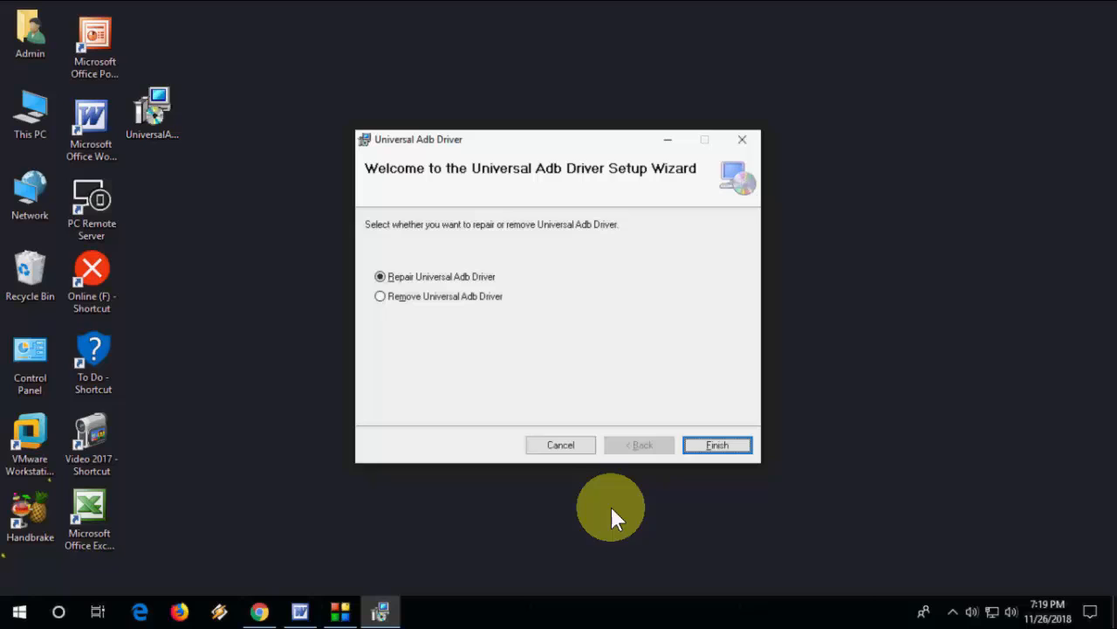
pyautogui.click(561, 445)
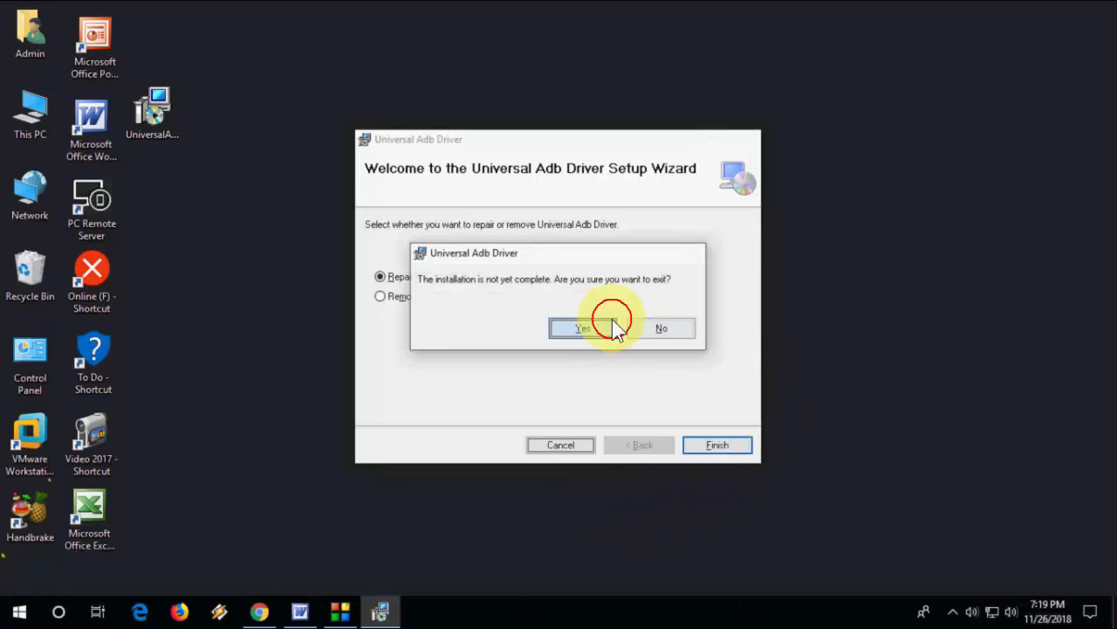
pyautogui.click(580, 329)
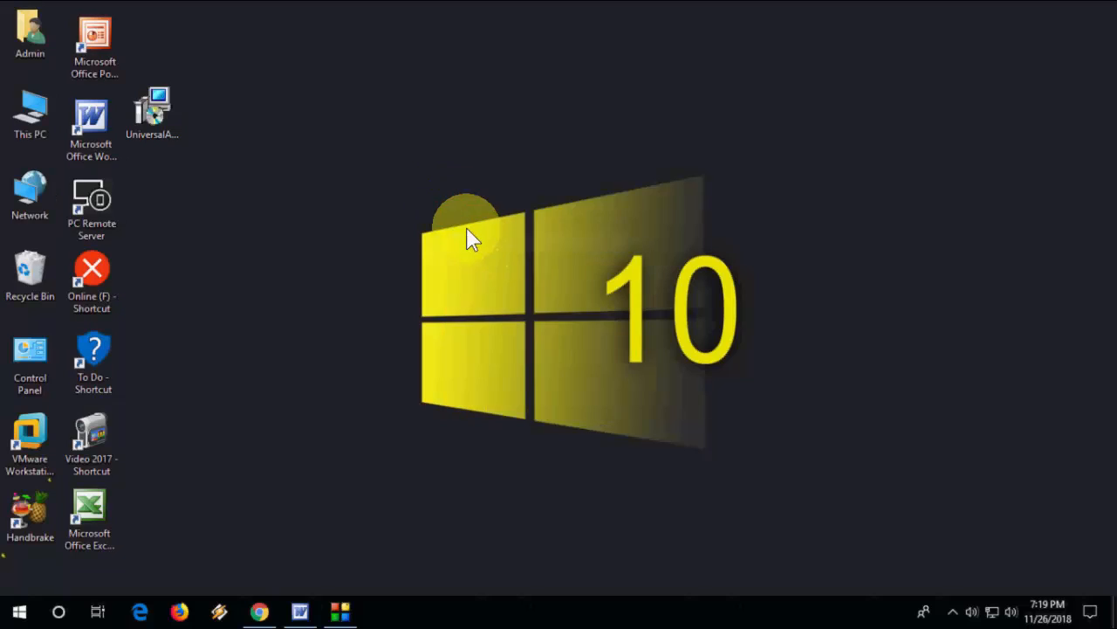
pyautogui.moveTo(462, 234)
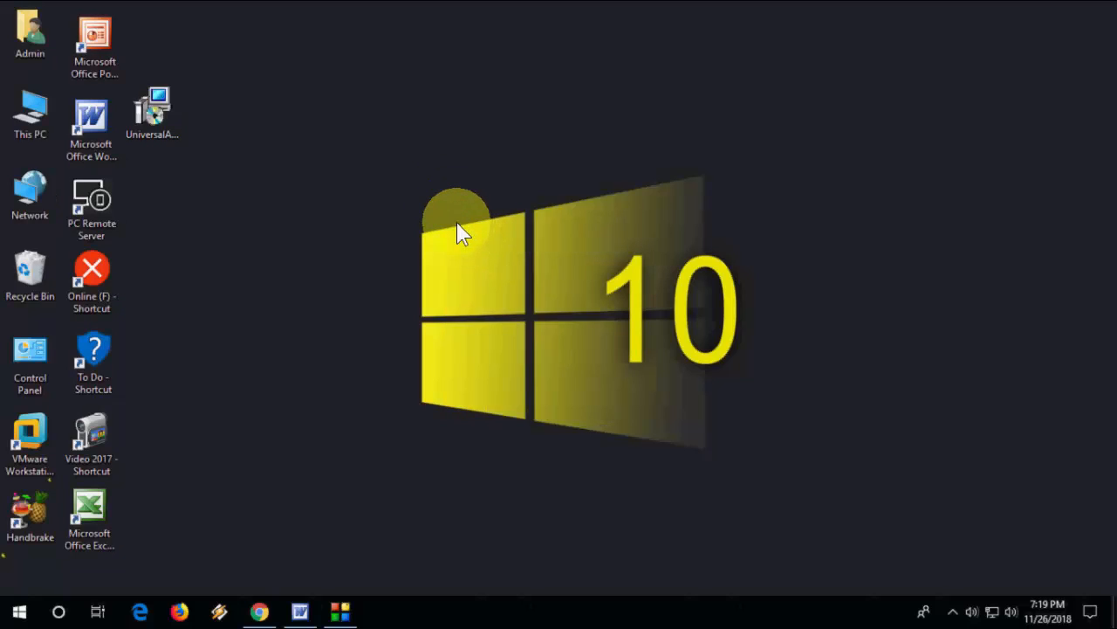